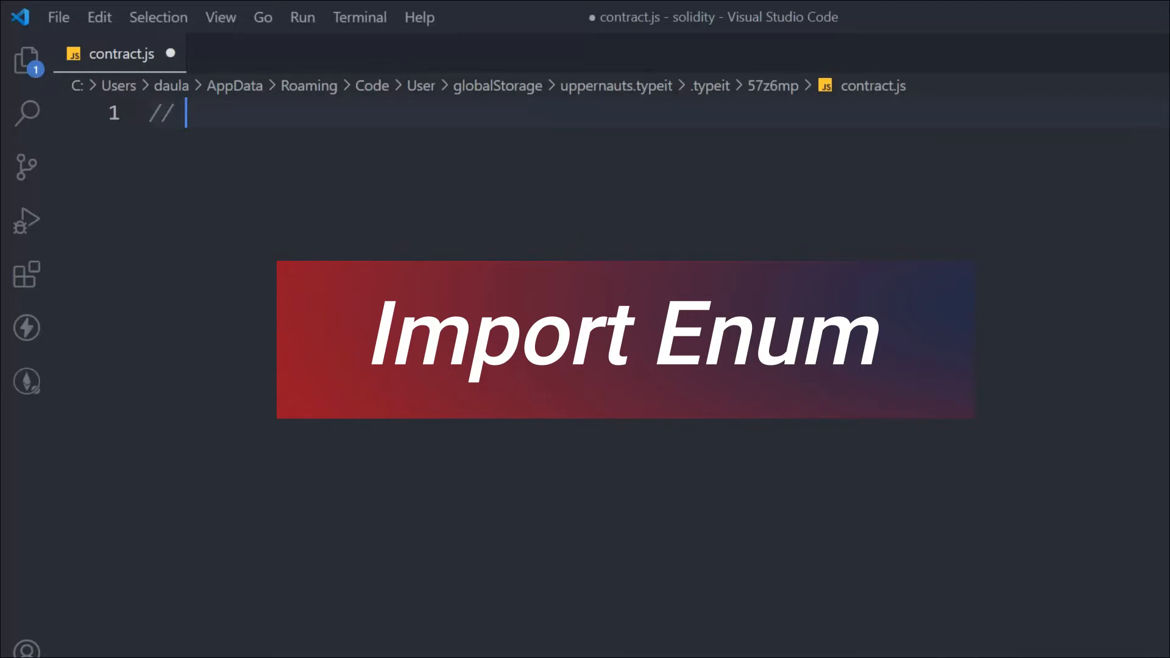
text(S)
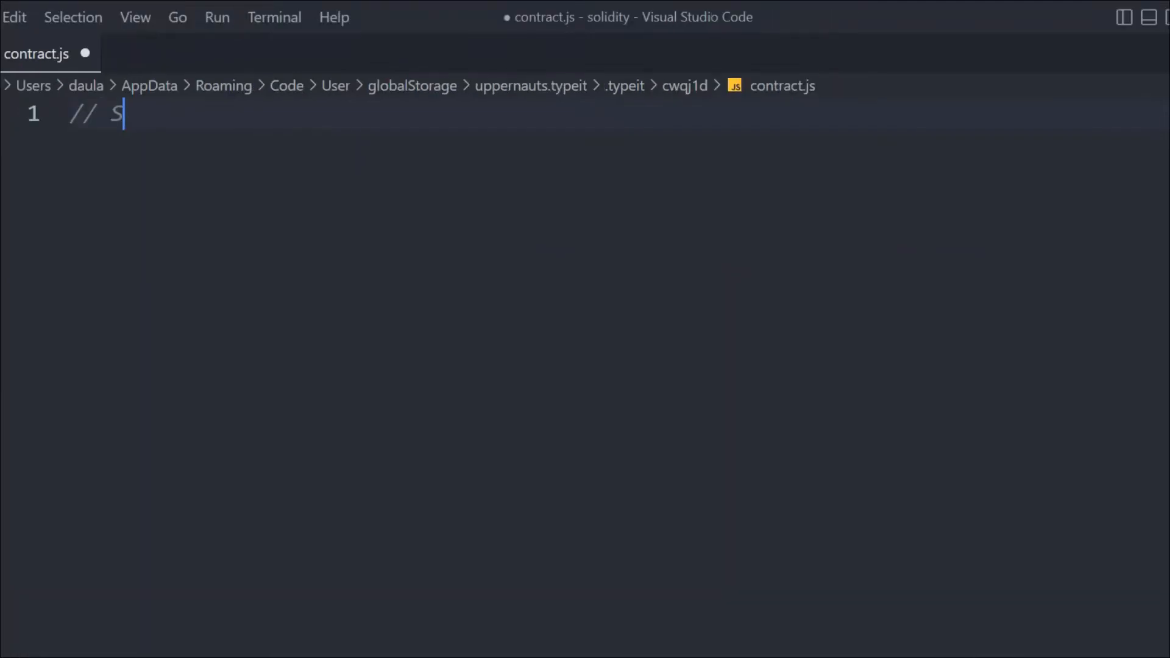
text(PDX-License-Identifier: MIT)
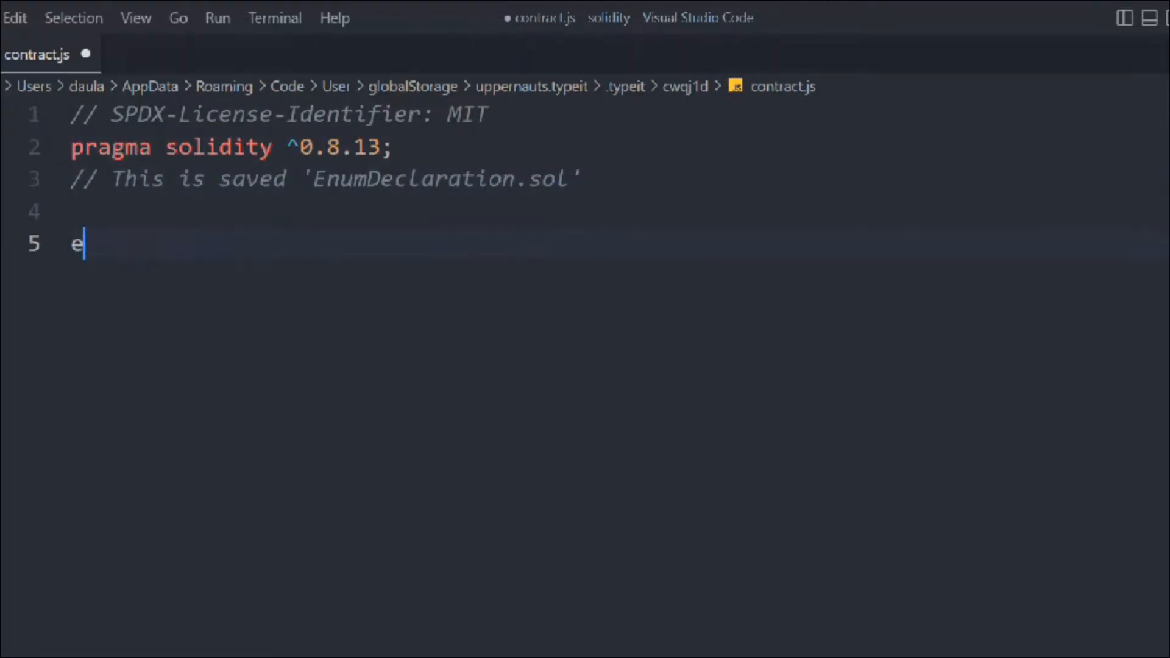
text(num S)
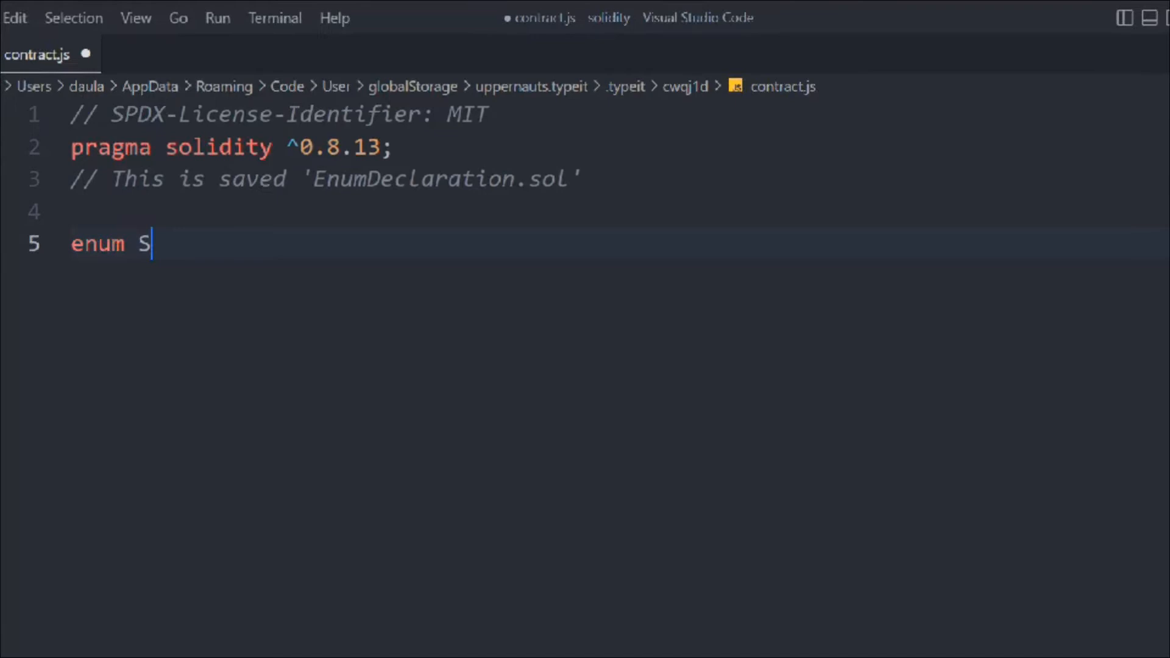
text(tatus {)
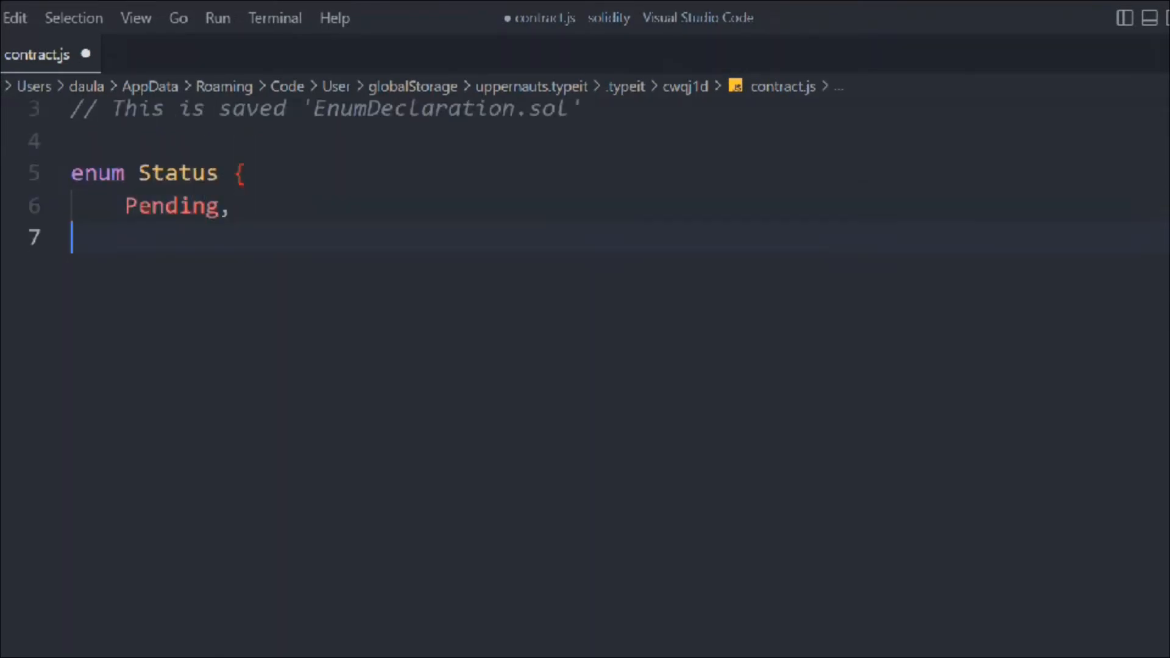
text(Shipped,)
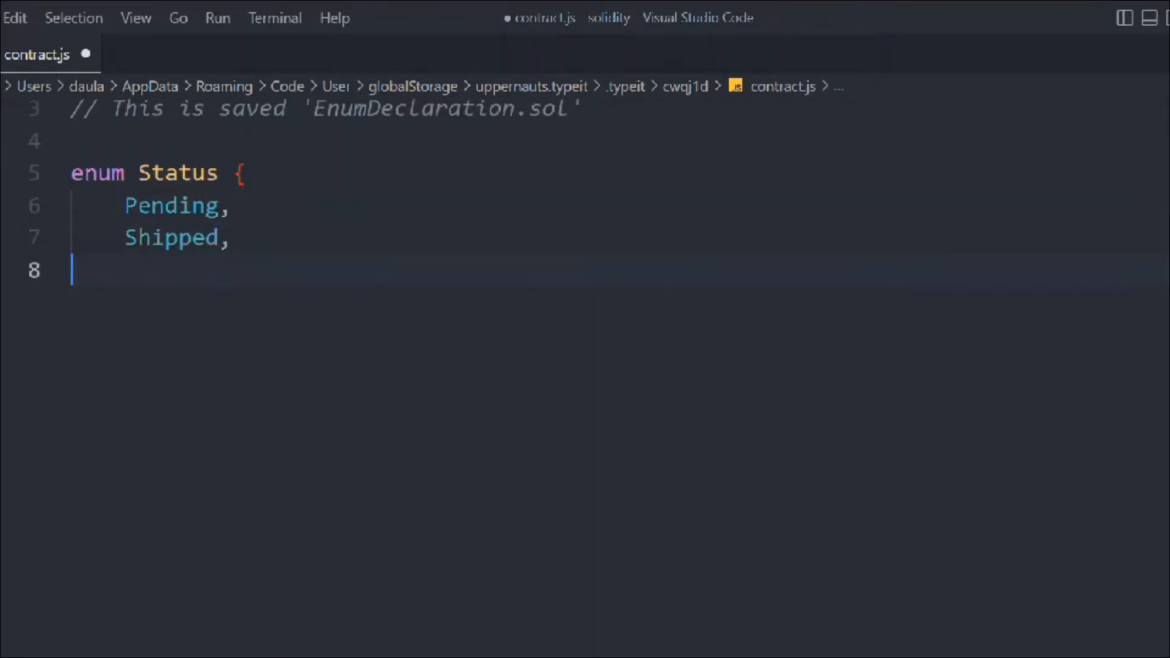
text(Accepted,)
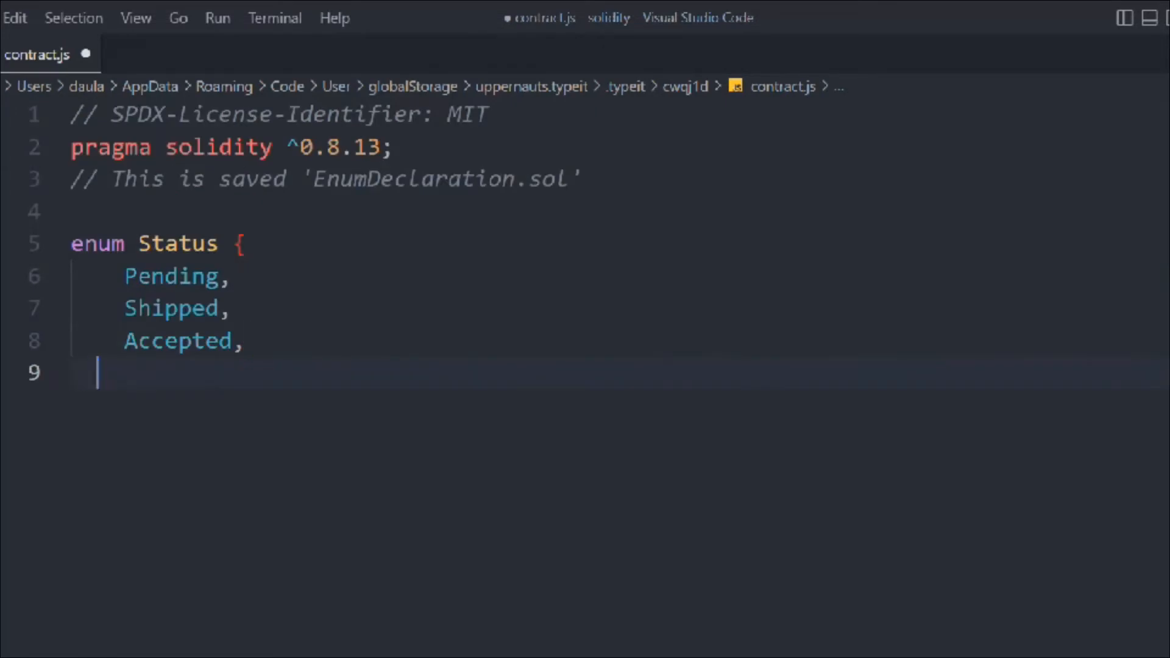
text(Rejected,)
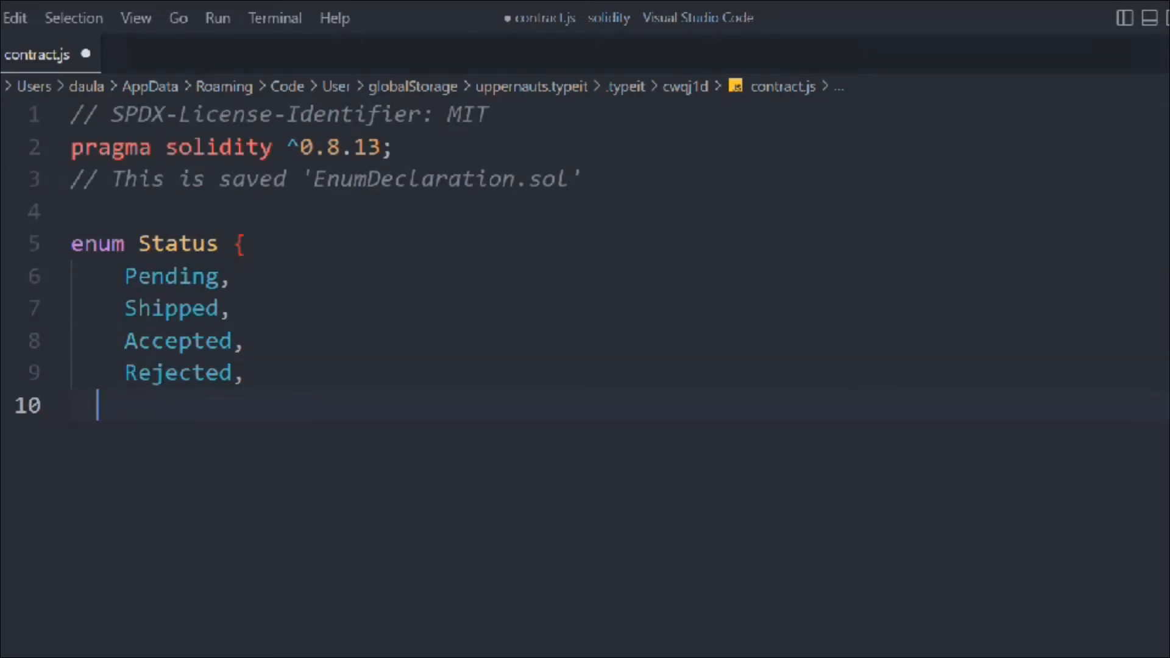
text(Canceled)
text(})
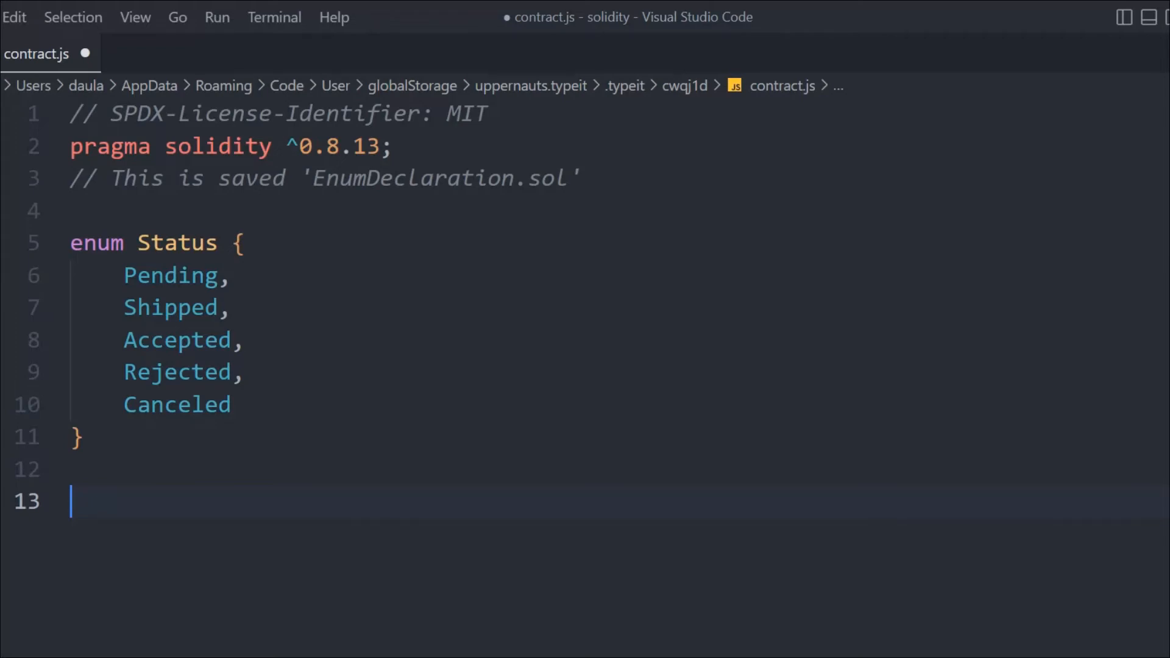
text(import "./EnumDecl)
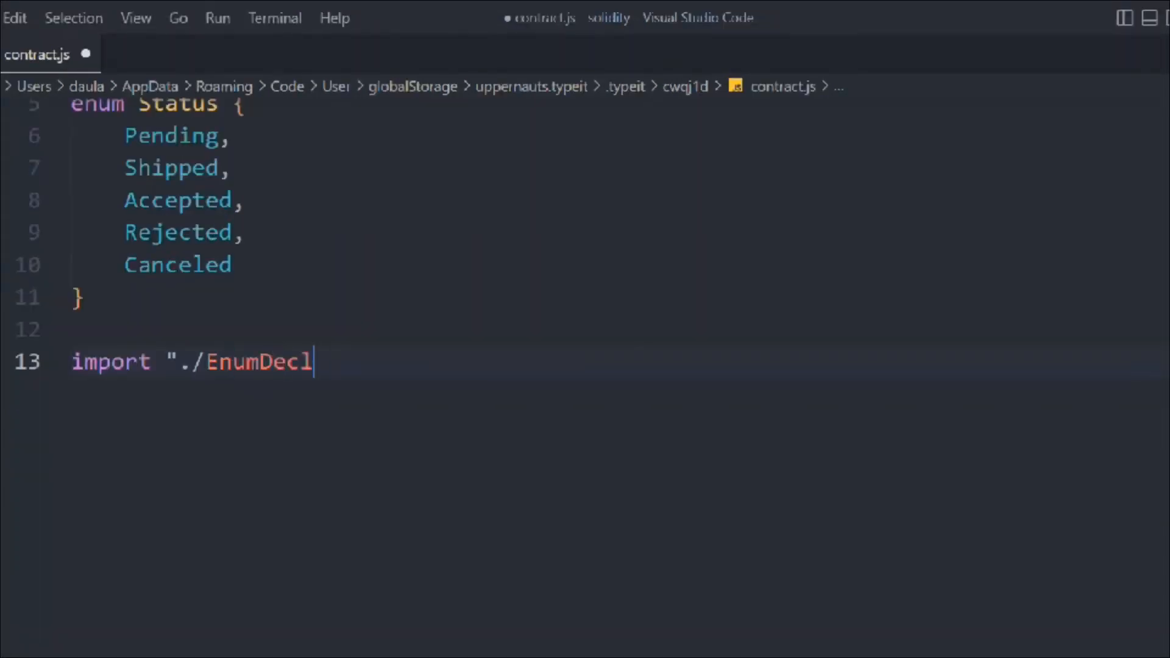
text(aratio)
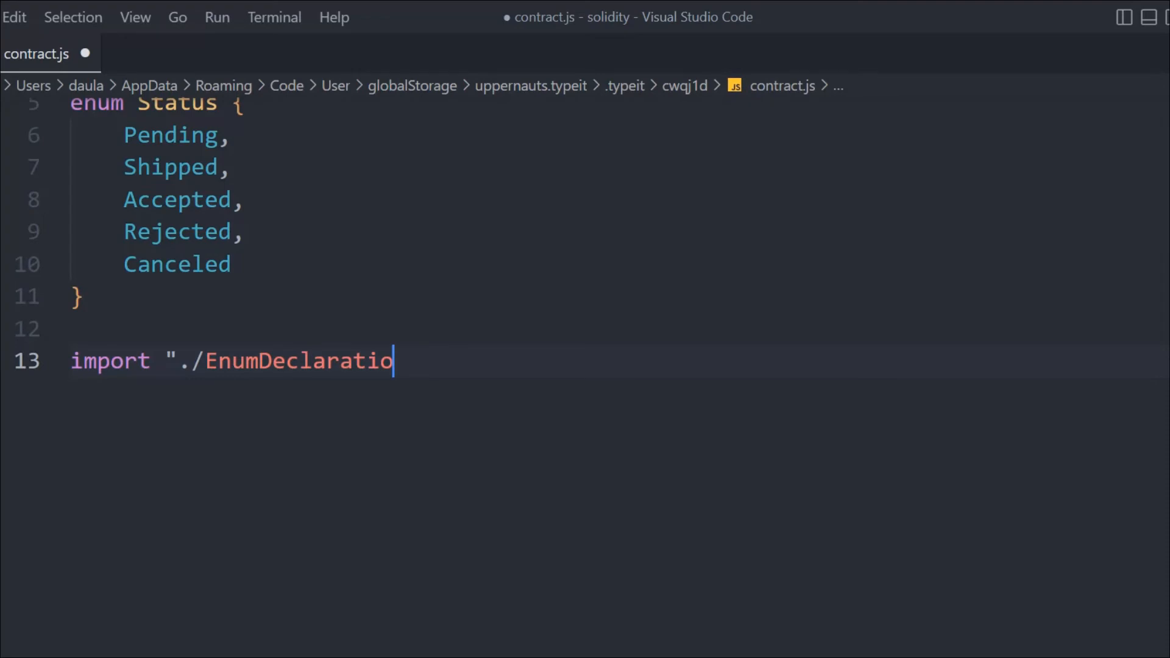
text(n.sol";)
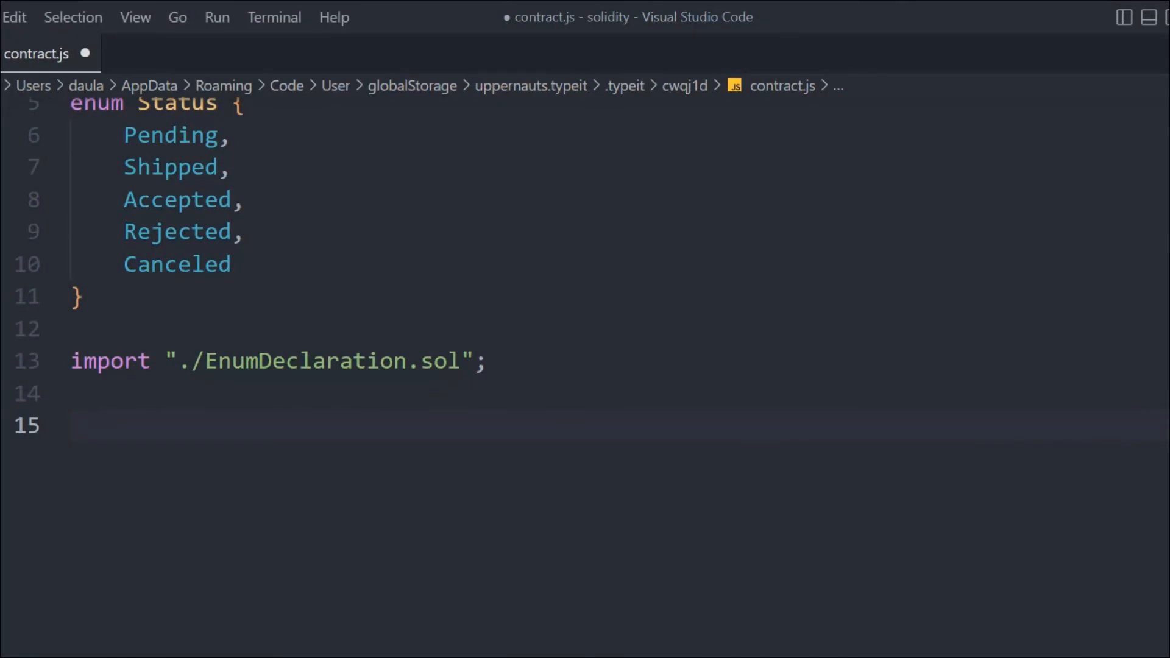
text(contract Enum {)
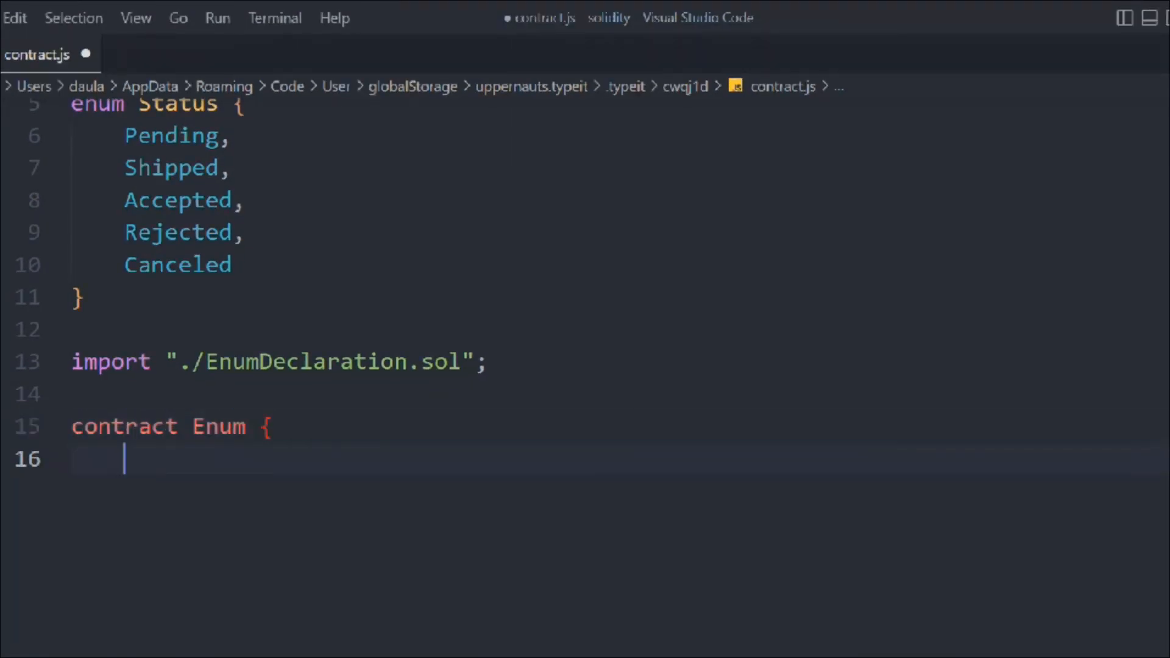
text(Status public status;)
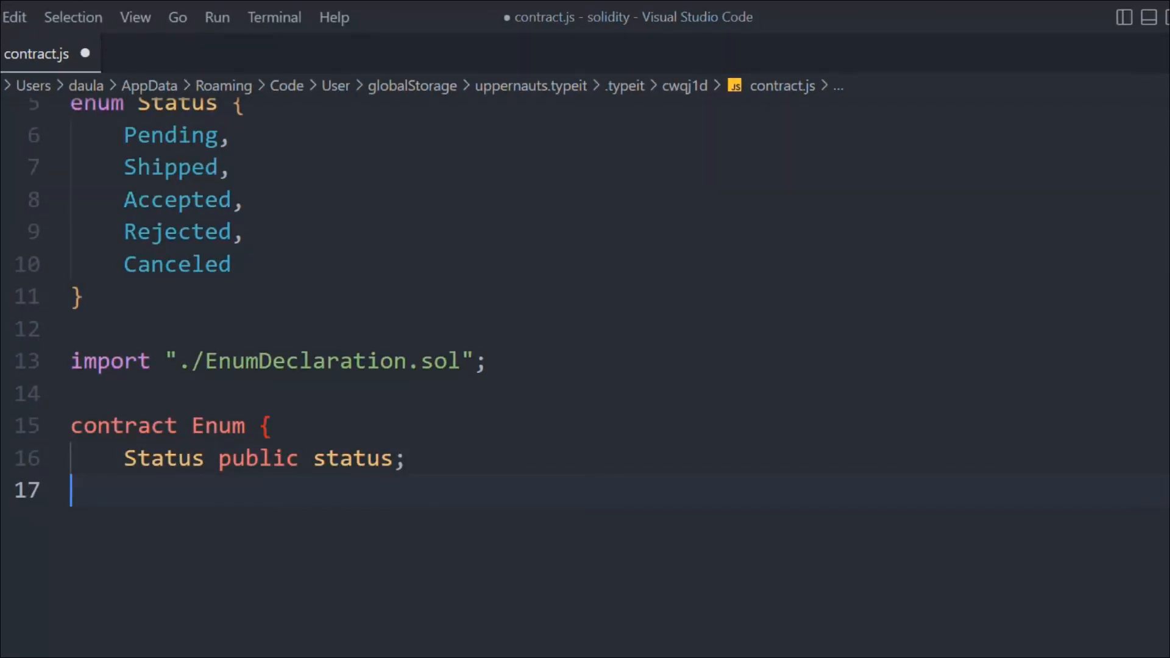
text(})
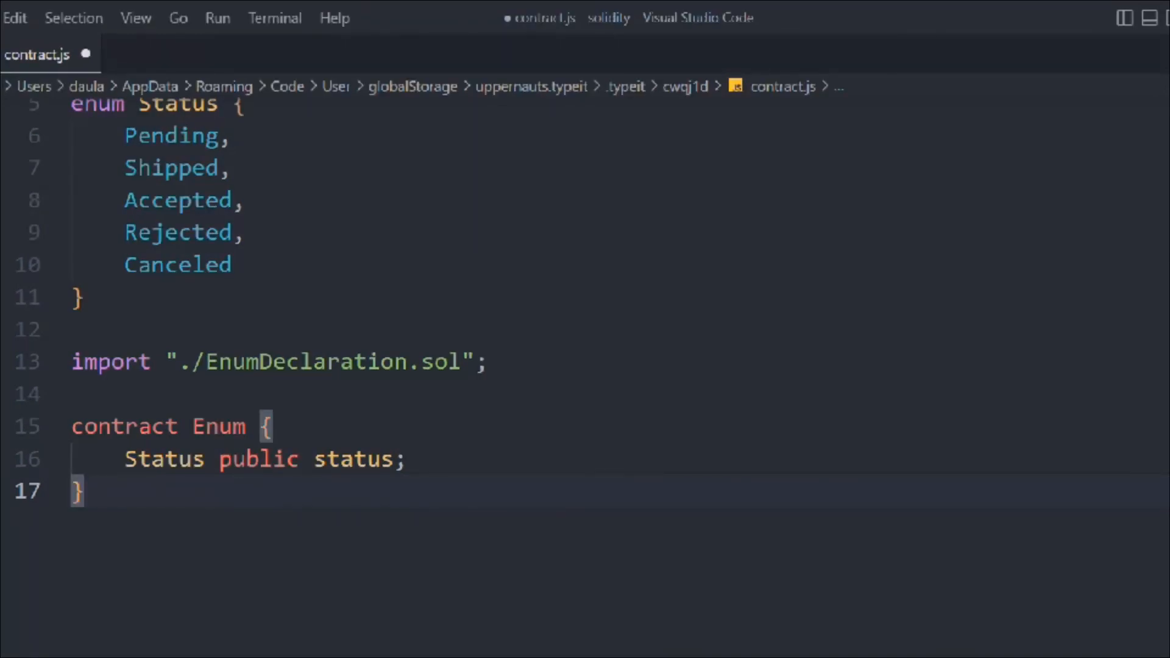
mouse_move(381, 231)
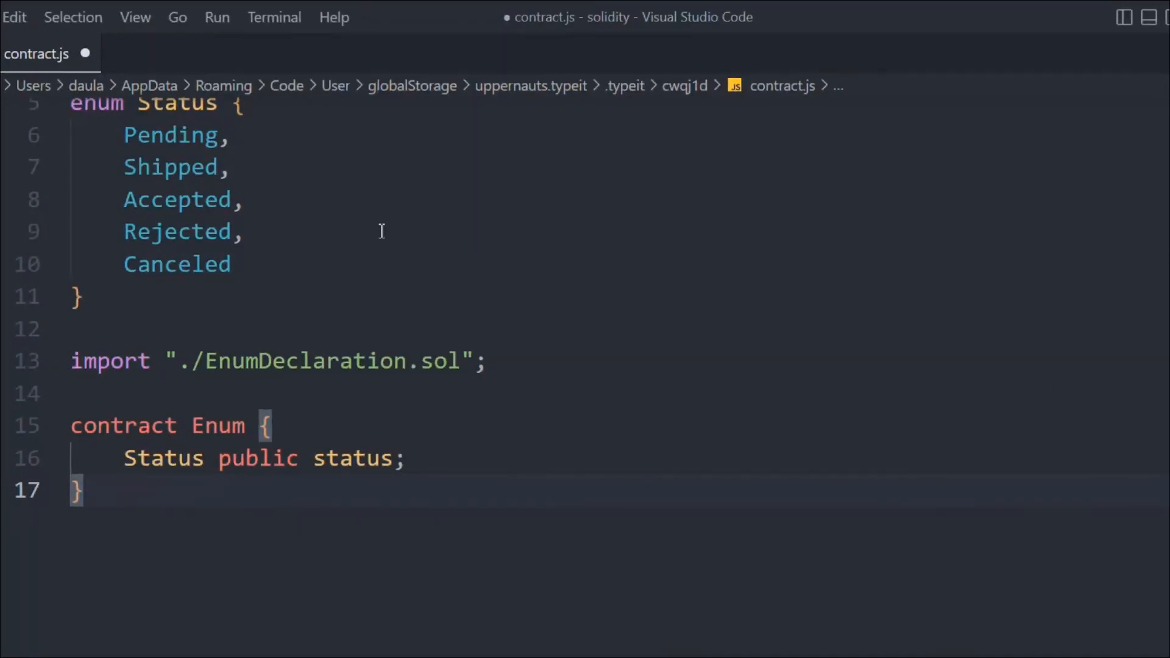